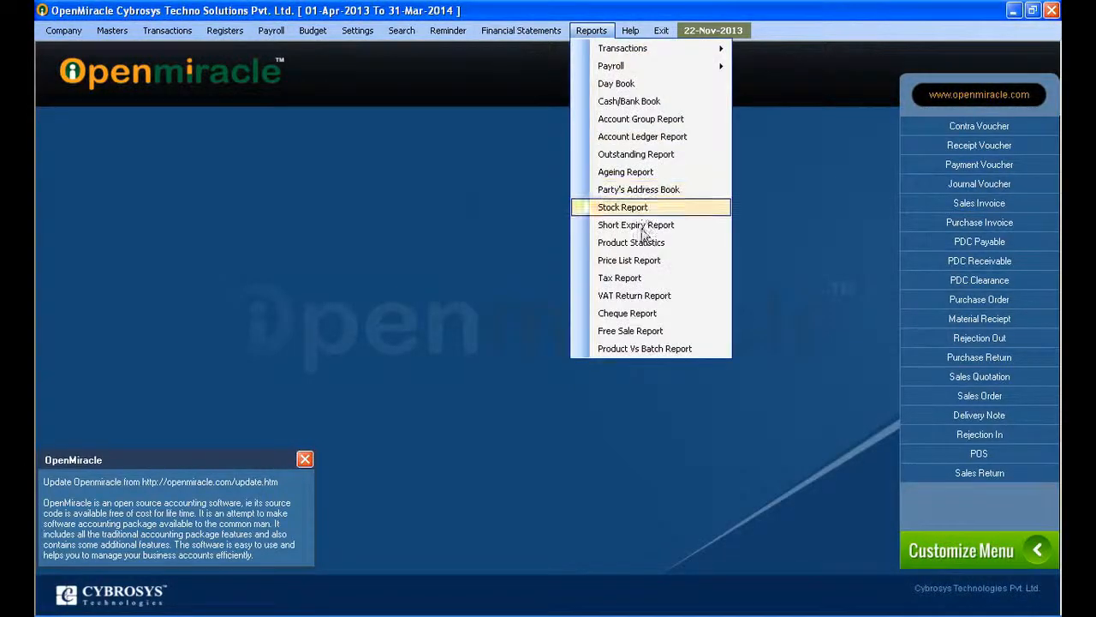
Step: Bring up the Price List report and review the Product, Pricing Level and Size filters, keeping all products
{"action": "left_click", "coordinate": [628, 261]}
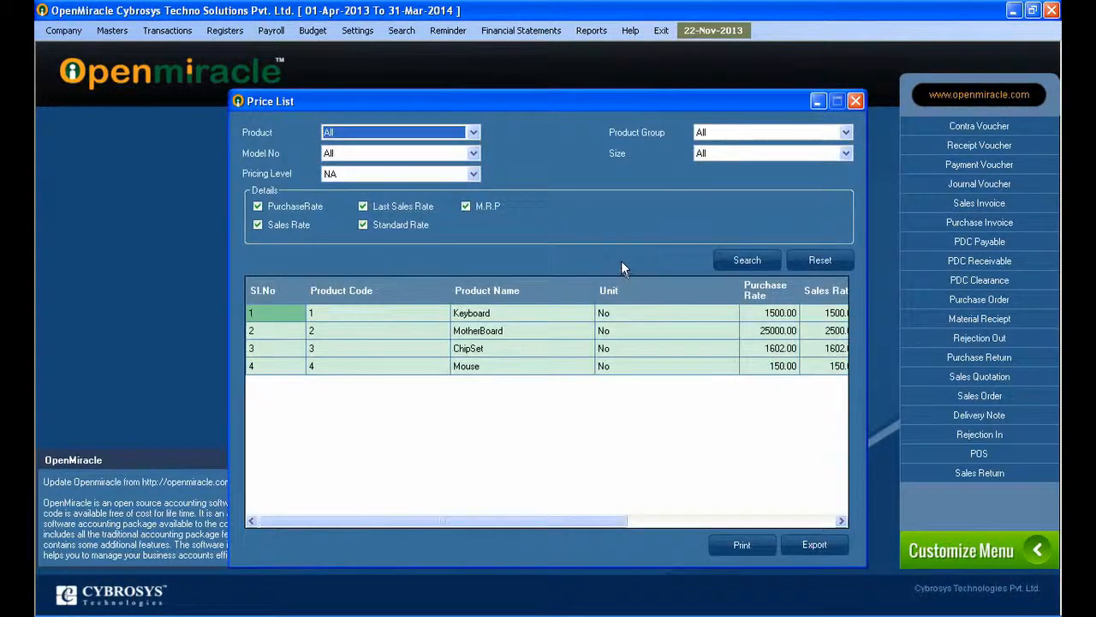
{"action": "mouse_move", "coordinate": [360, 154]}
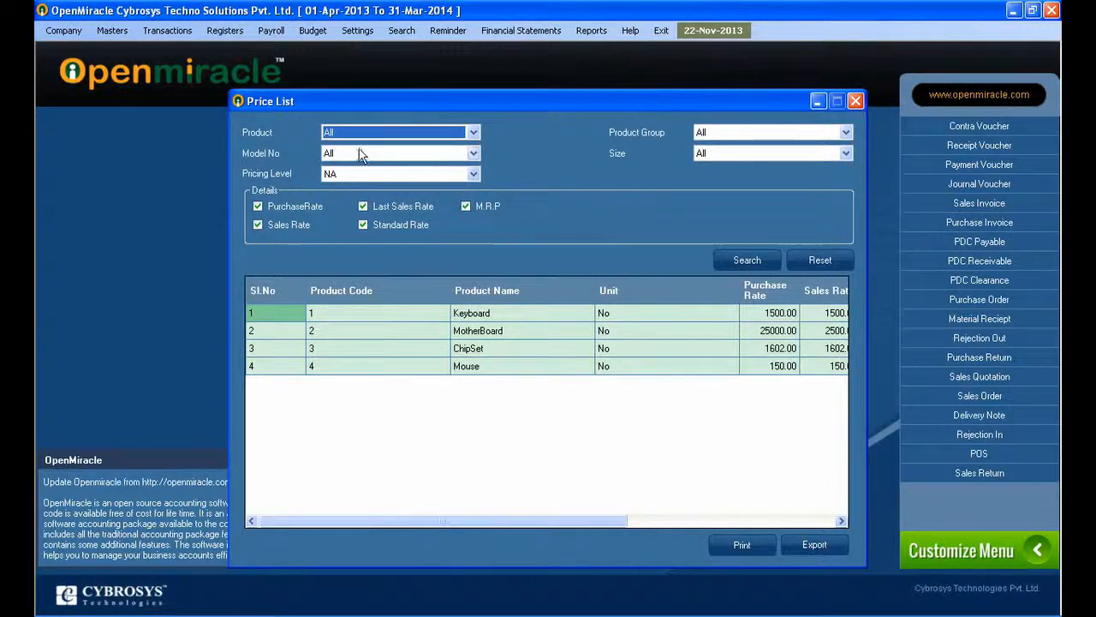
{"action": "left_click", "coordinate": [472, 132]}
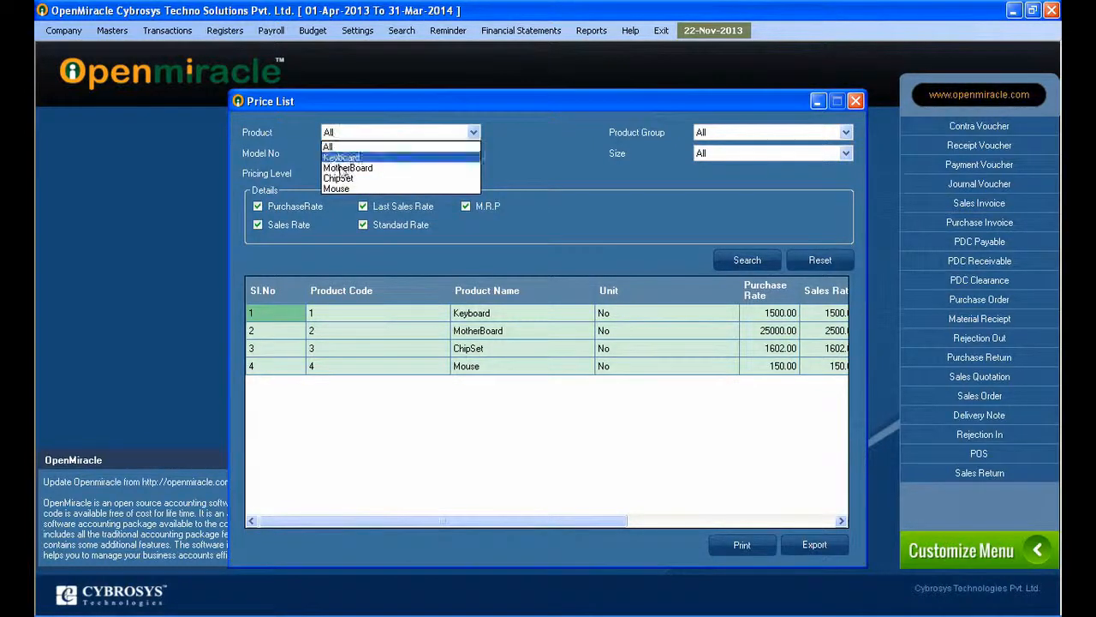
{"action": "left_click", "coordinate": [329, 145]}
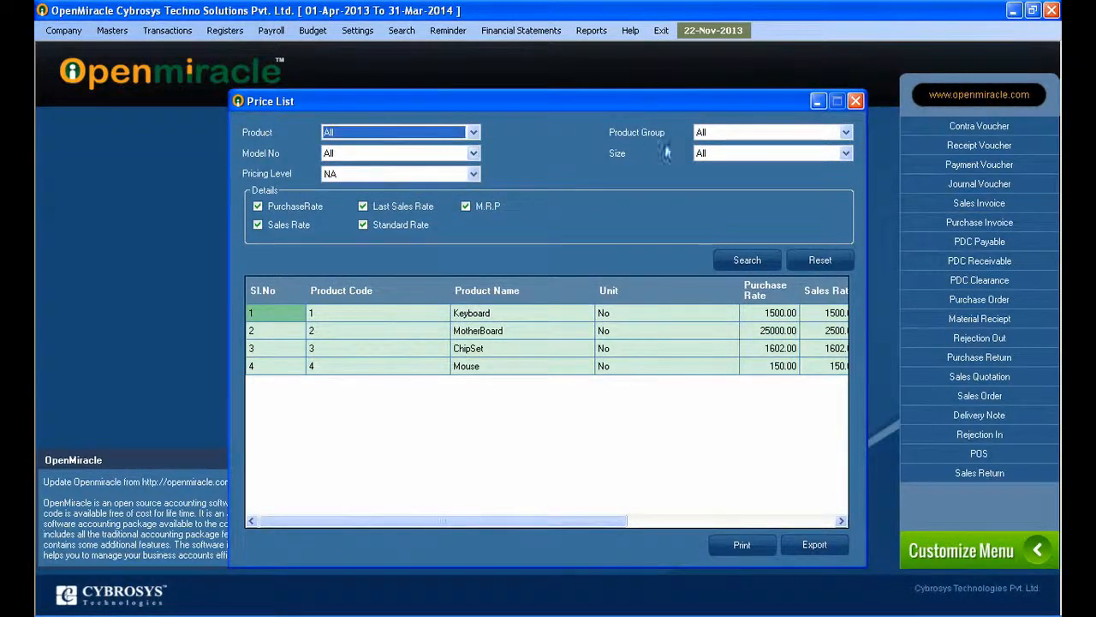
{"action": "left_click", "coordinate": [846, 153]}
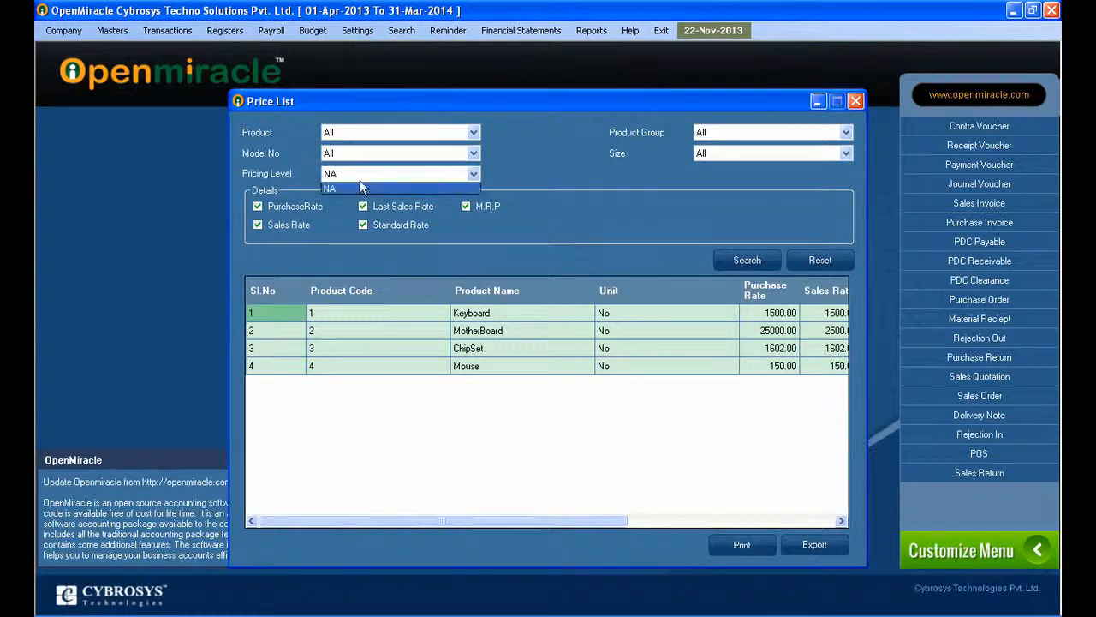
{"action": "left_click", "coordinate": [846, 153]}
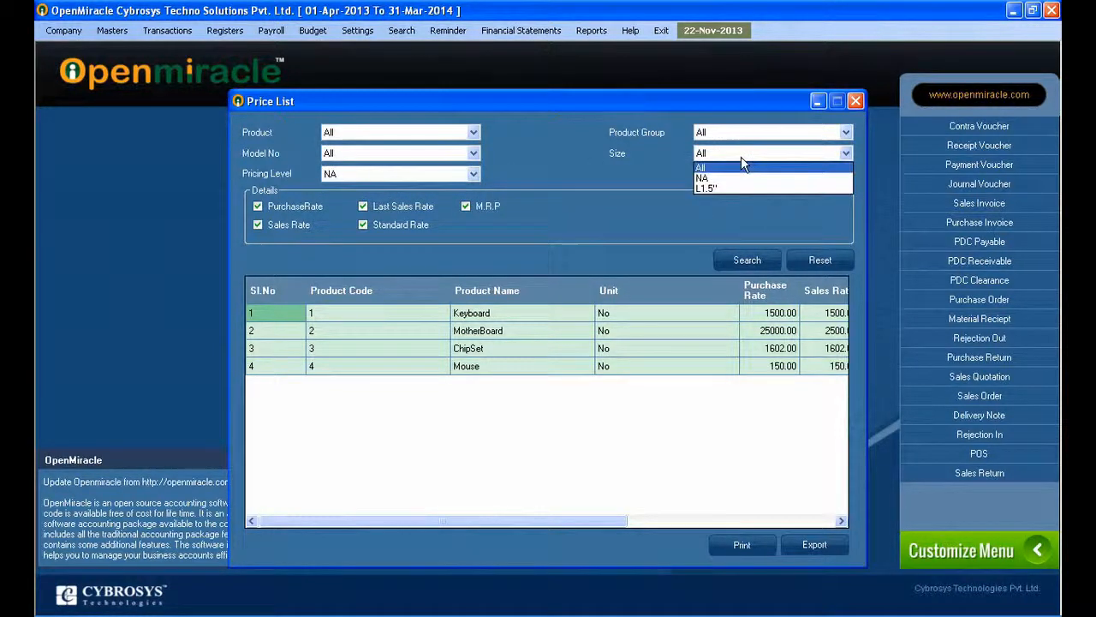
{"action": "left_click", "coordinate": [257, 205]}
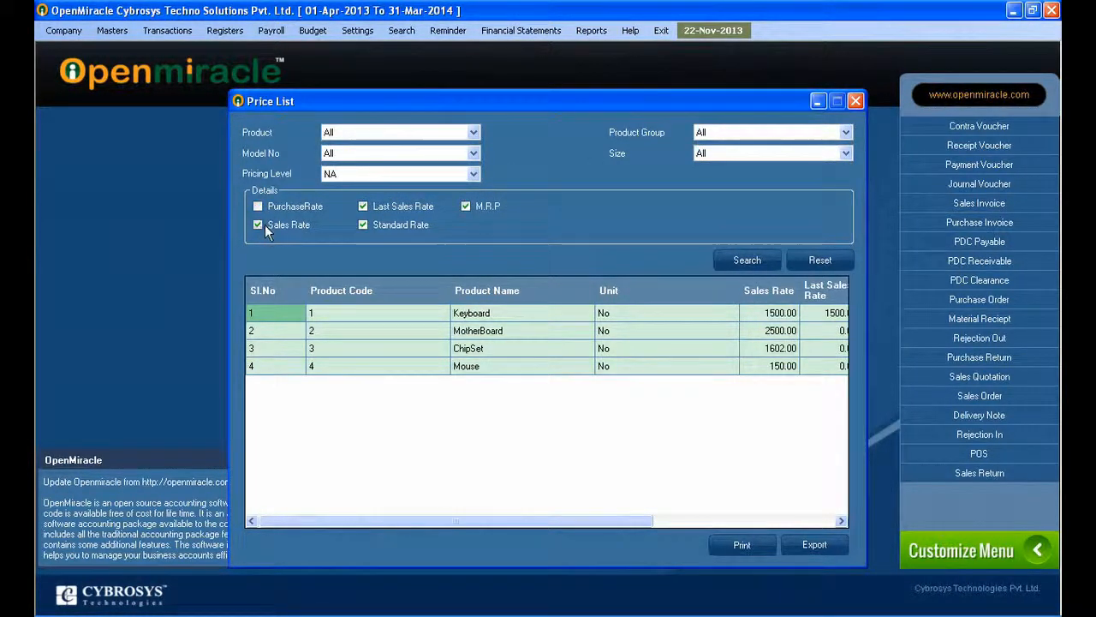
{"action": "left_click", "coordinate": [257, 224]}
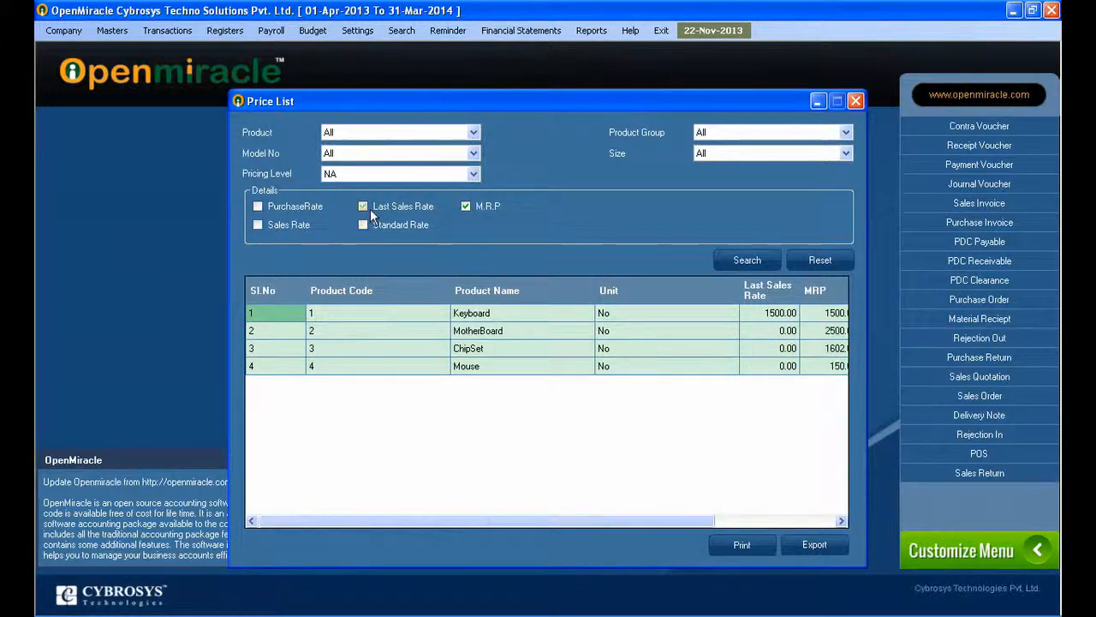
{"action": "left_click", "coordinate": [363, 205]}
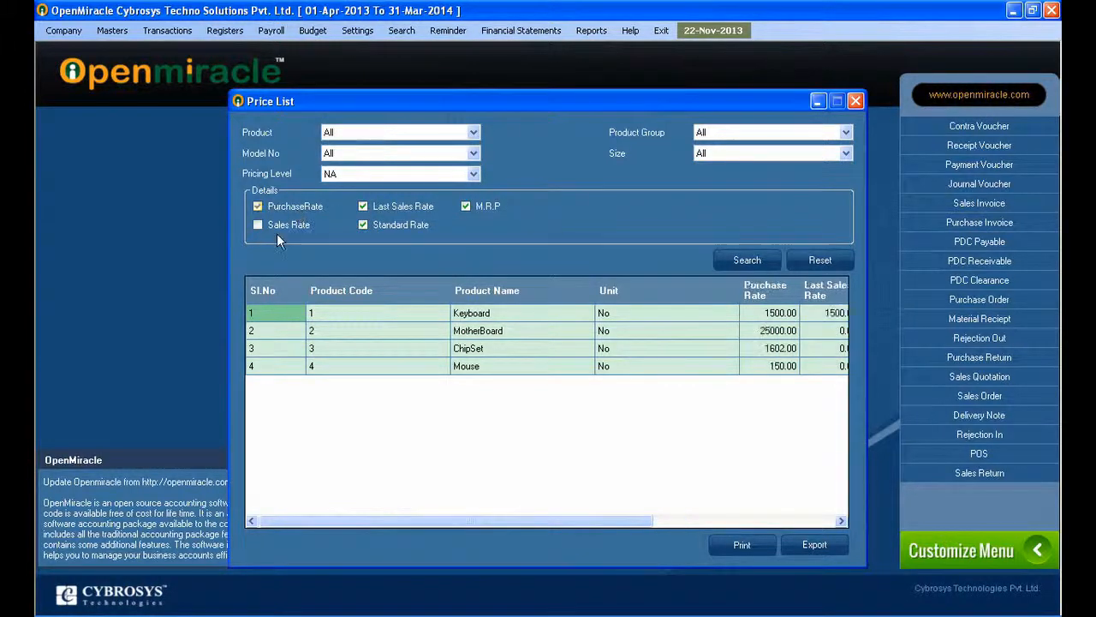
{"action": "left_click", "coordinate": [256, 224]}
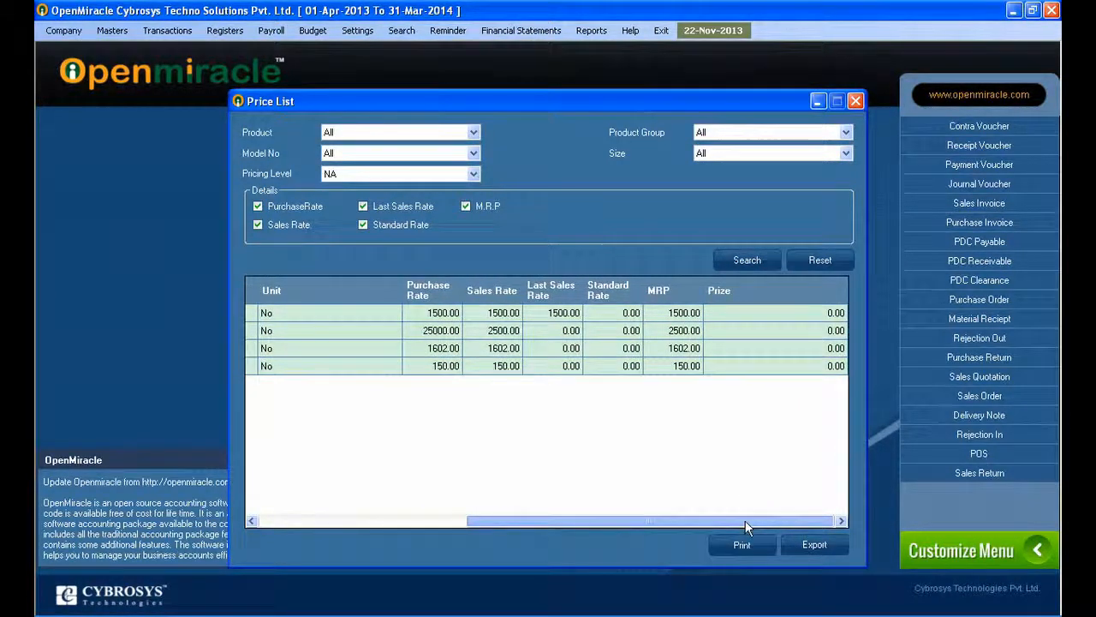
Step: Produce the printable Price List Report preview for the four products
{"action": "scroll", "scroll_direction": "left", "scroll_amount": 3}
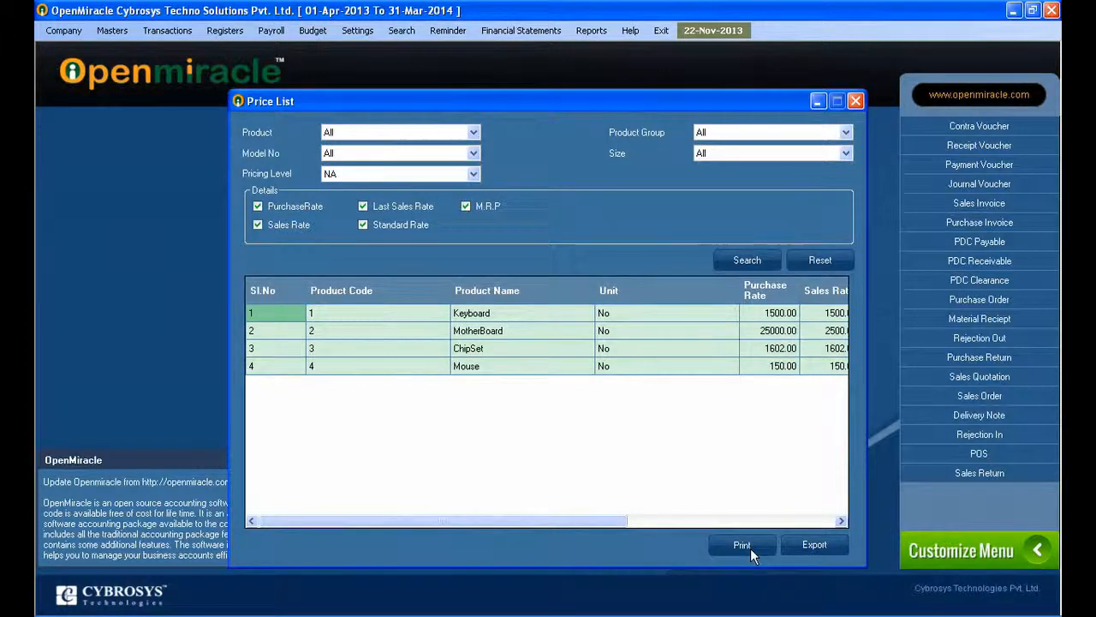
{"action": "mouse_move", "coordinate": [706, 437]}
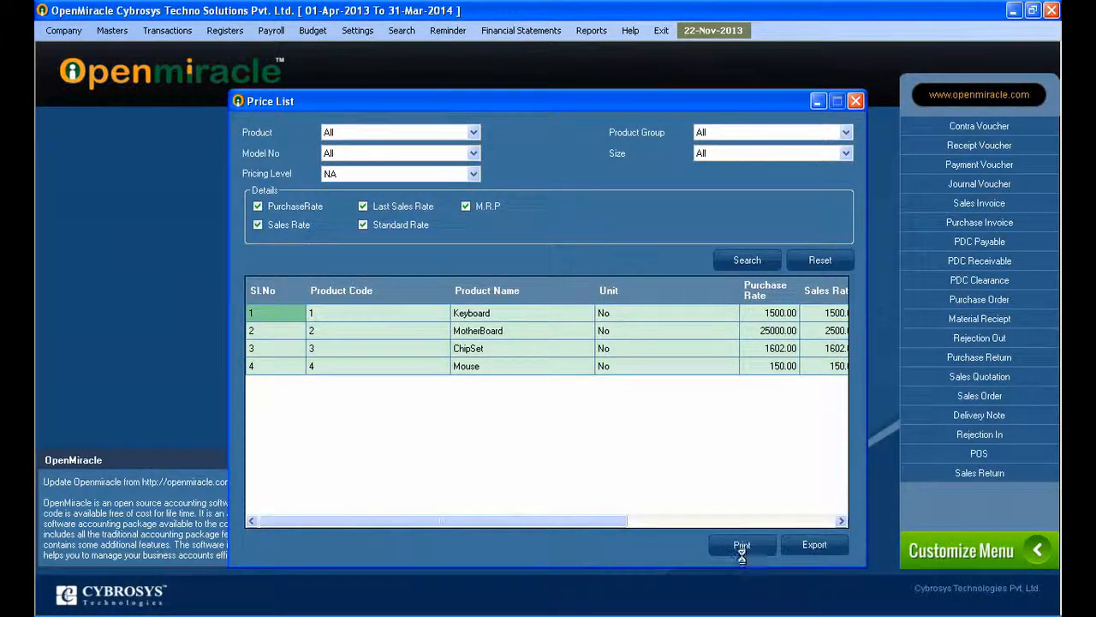
{"action": "left_click", "coordinate": [742, 545]}
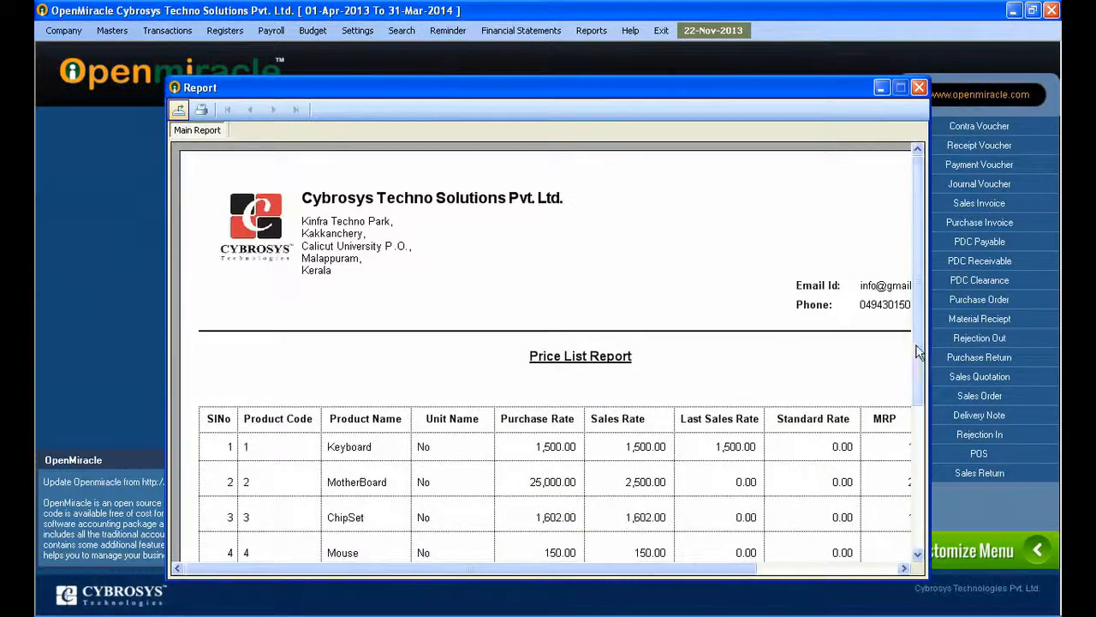
{"action": "scroll", "scroll_direction": "down", "scroll_amount": 3}
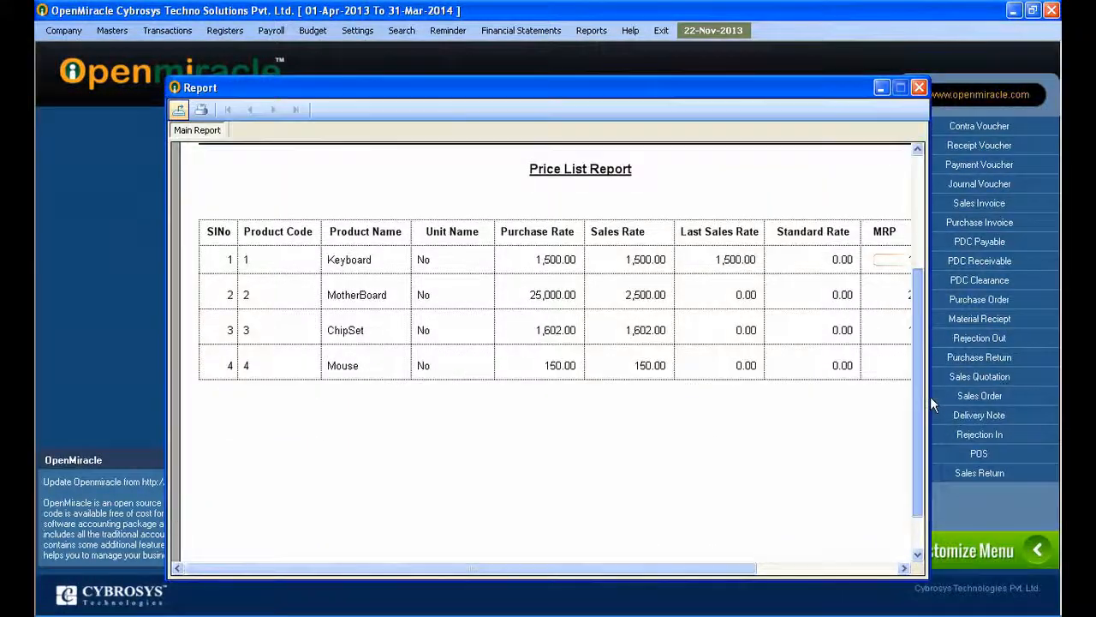
{"action": "scroll", "scroll_direction": "up", "scroll_amount": 3}
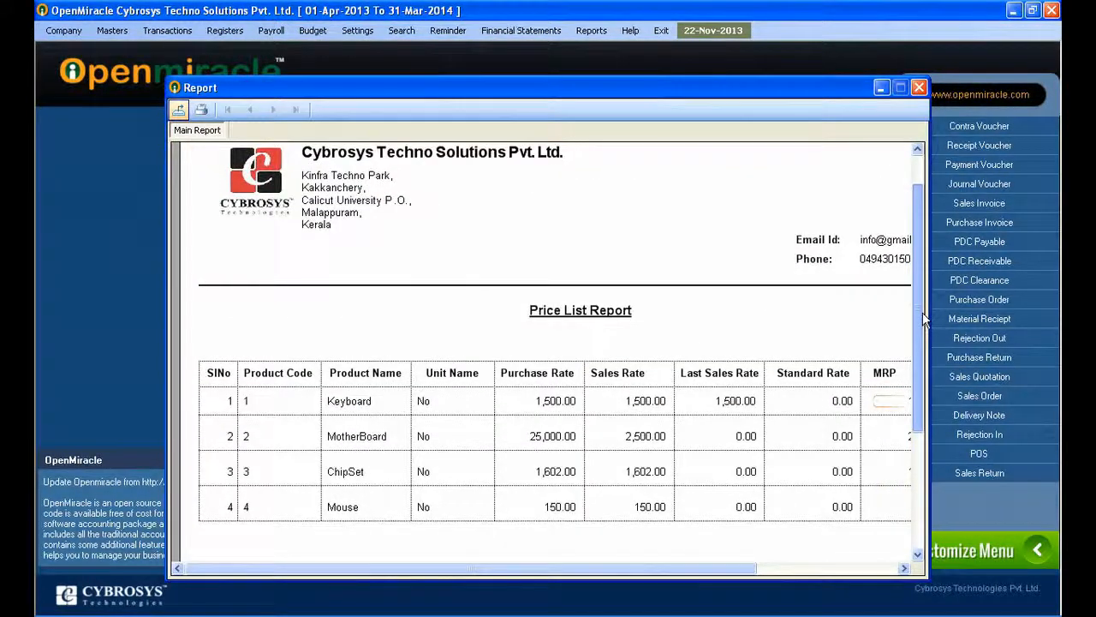